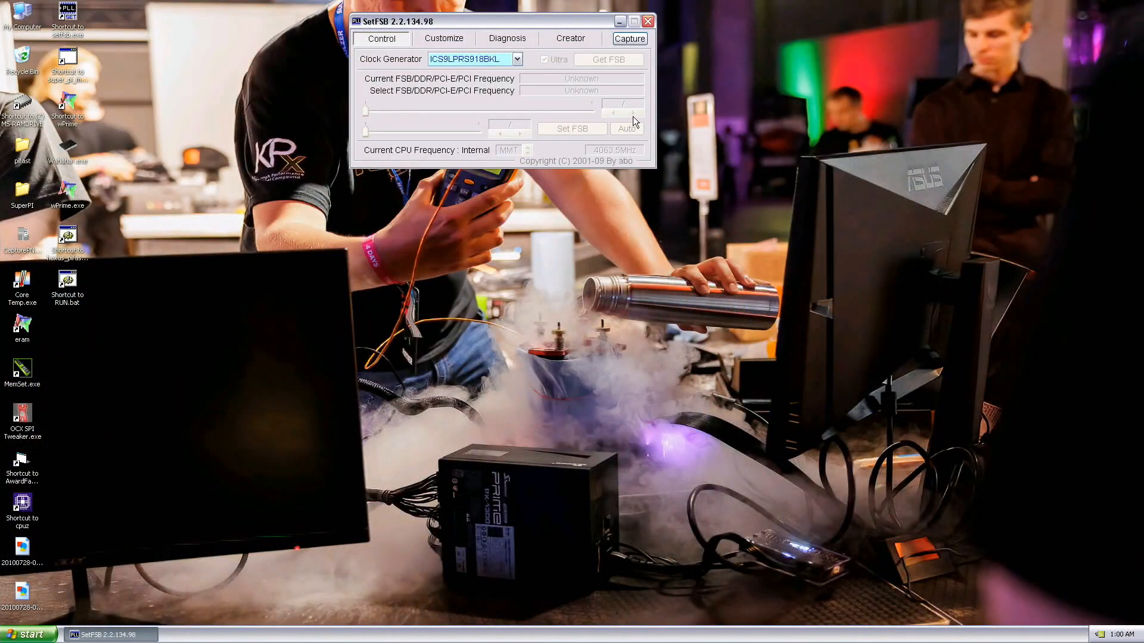
- Show the CPU-Z processor readout: Core 2 Quad Q8200 at about 4104 MHz, 586 MHz bus
click(607, 60)
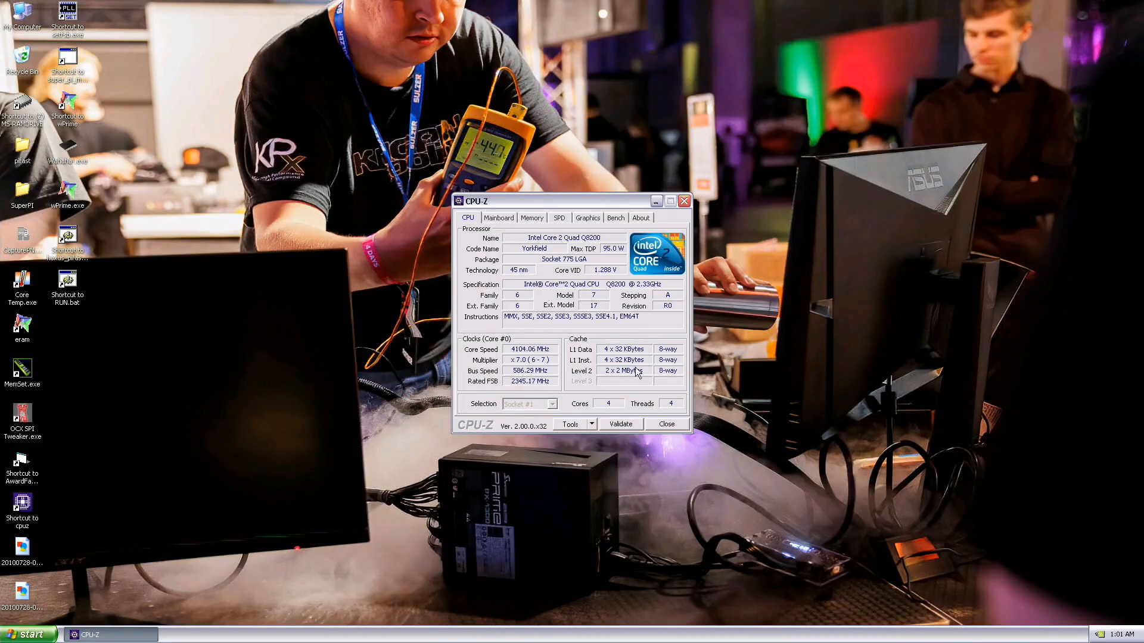
- Launch wPrime and run the 32M speed test, scoring a best of 9.047 seconds
double_click(67, 188)
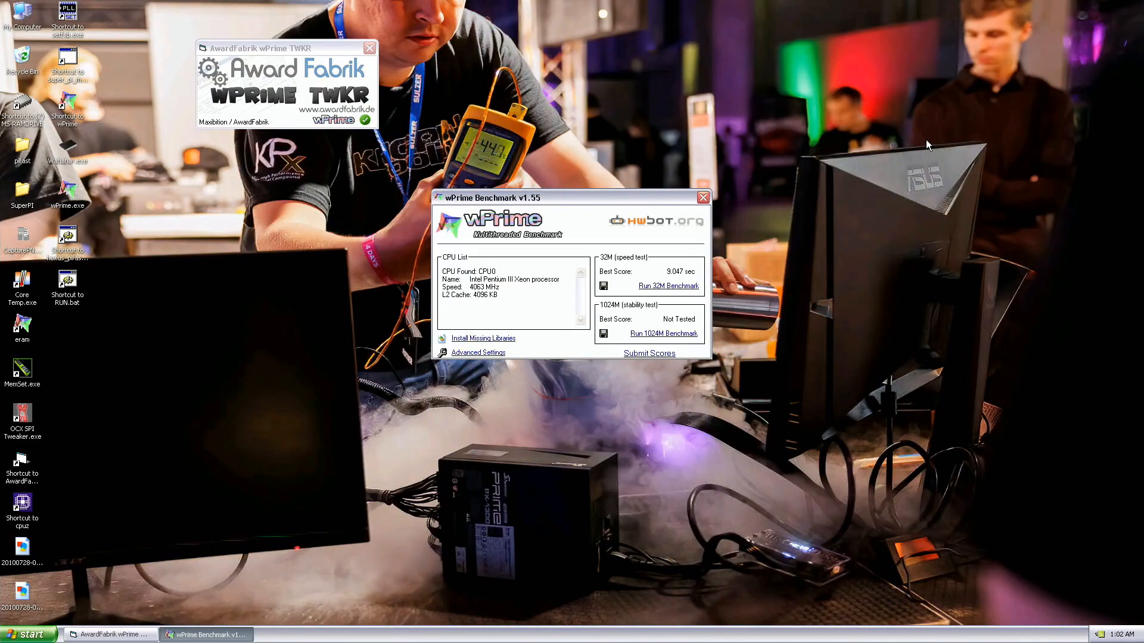
mouse_move(705, 225)
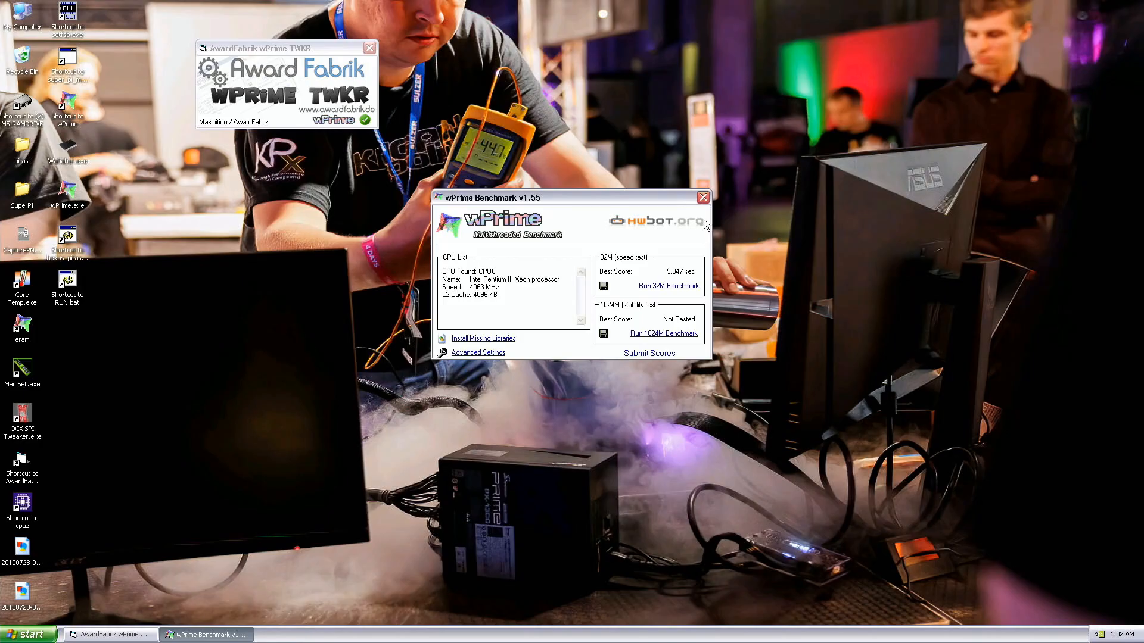
mouse_move(681, 174)
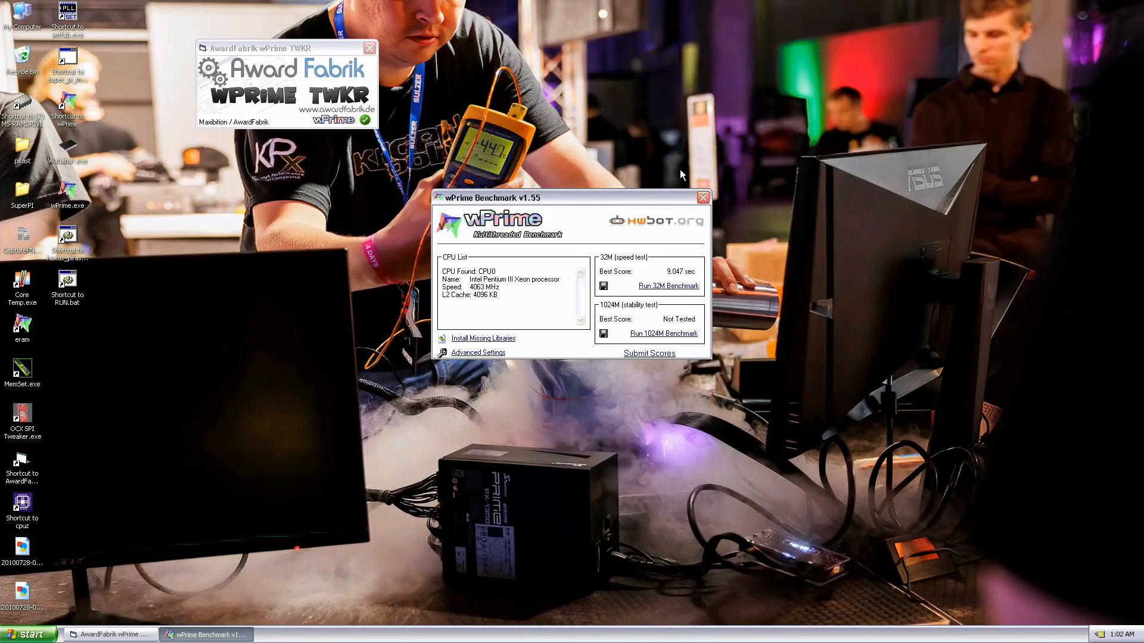
click(668, 285)
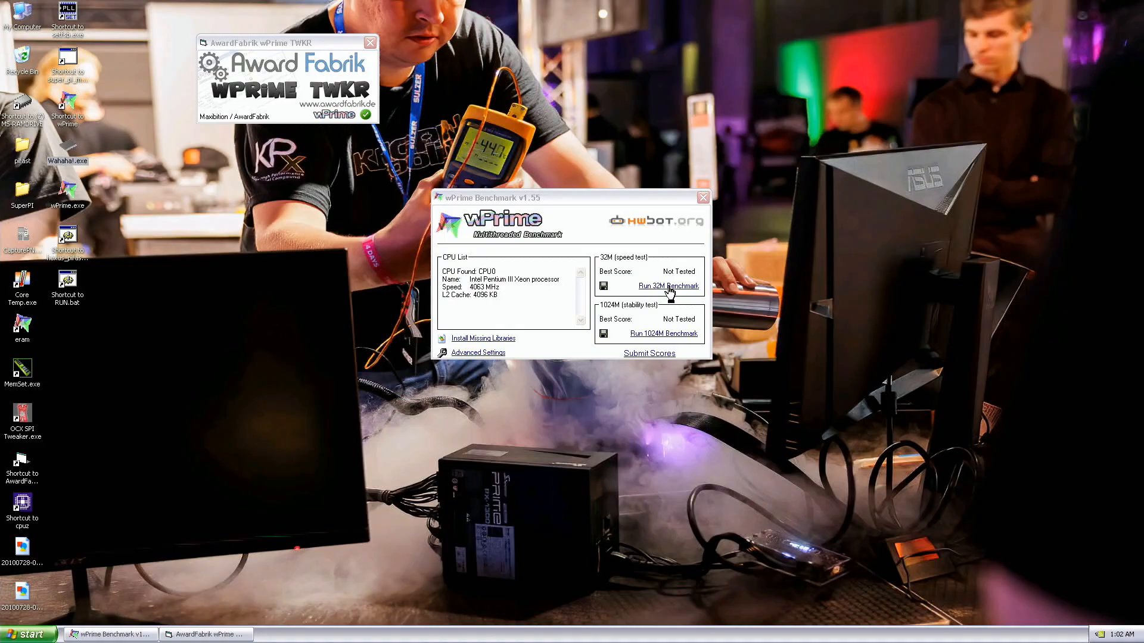
click(668, 285)
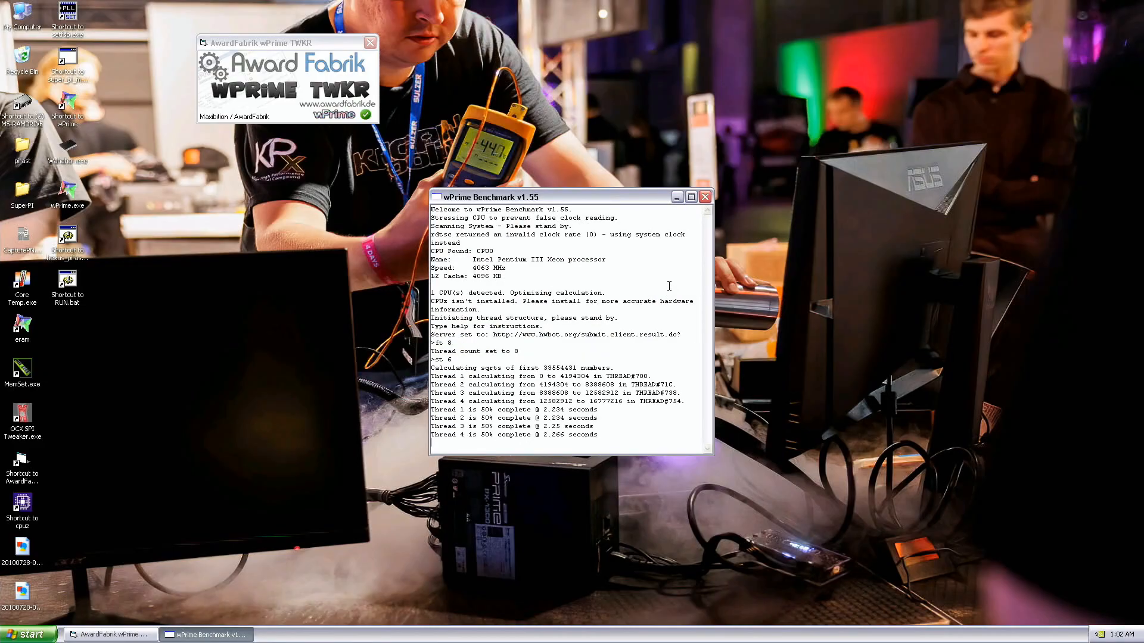
scroll(down, 3)
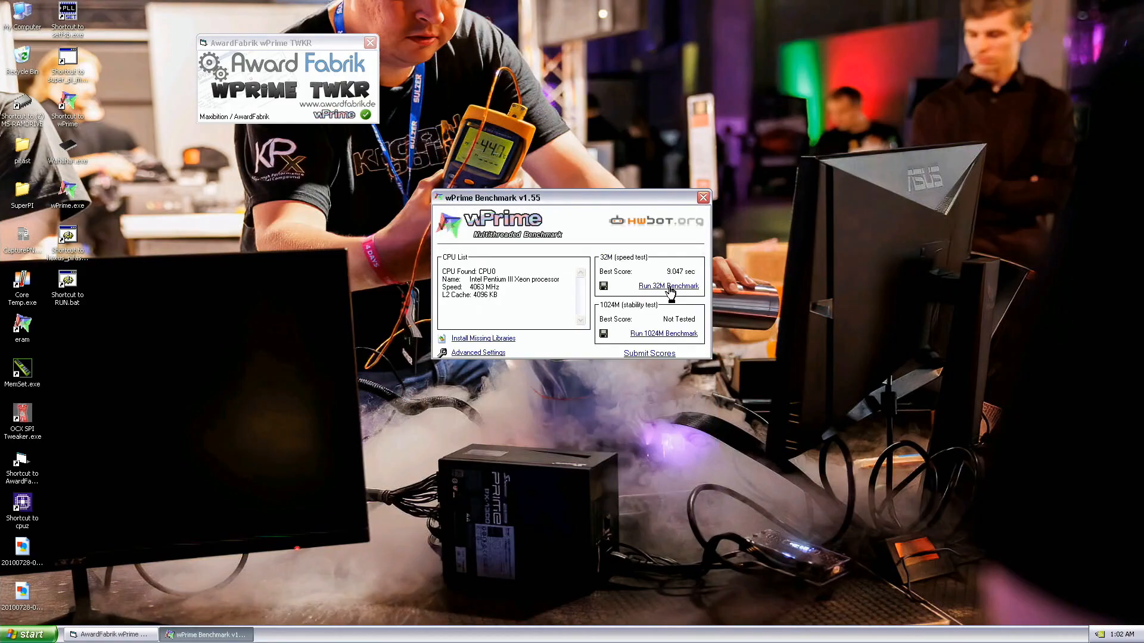
mouse_move(652, 203)
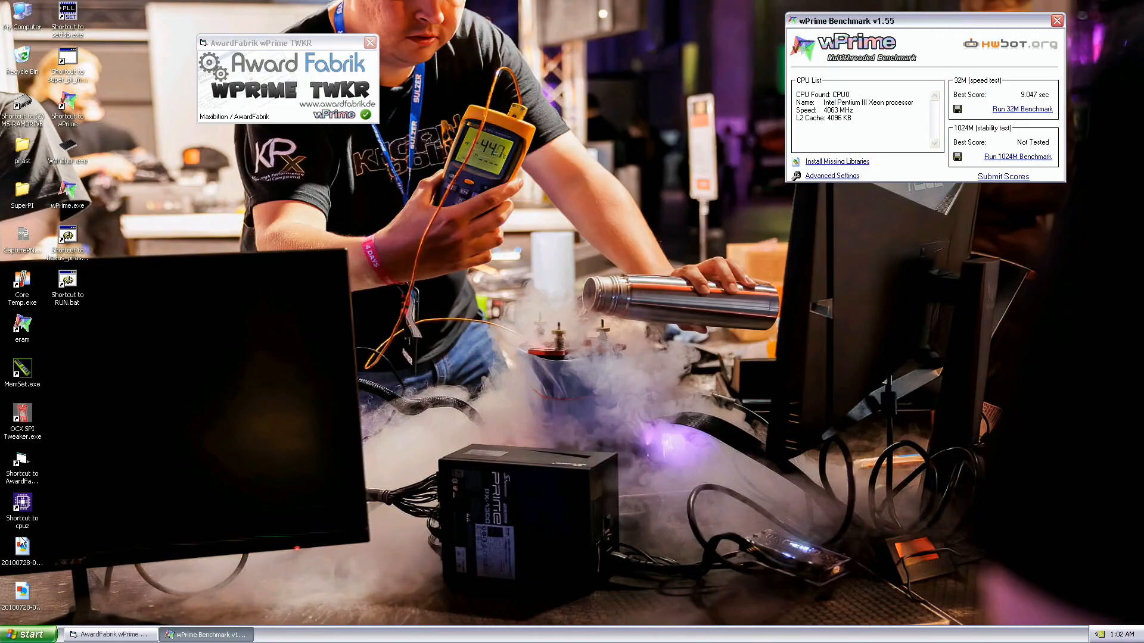
- Start the wPrime 1024M stability test in a fresh session, then leave the desktop showing
double_click(22, 507)
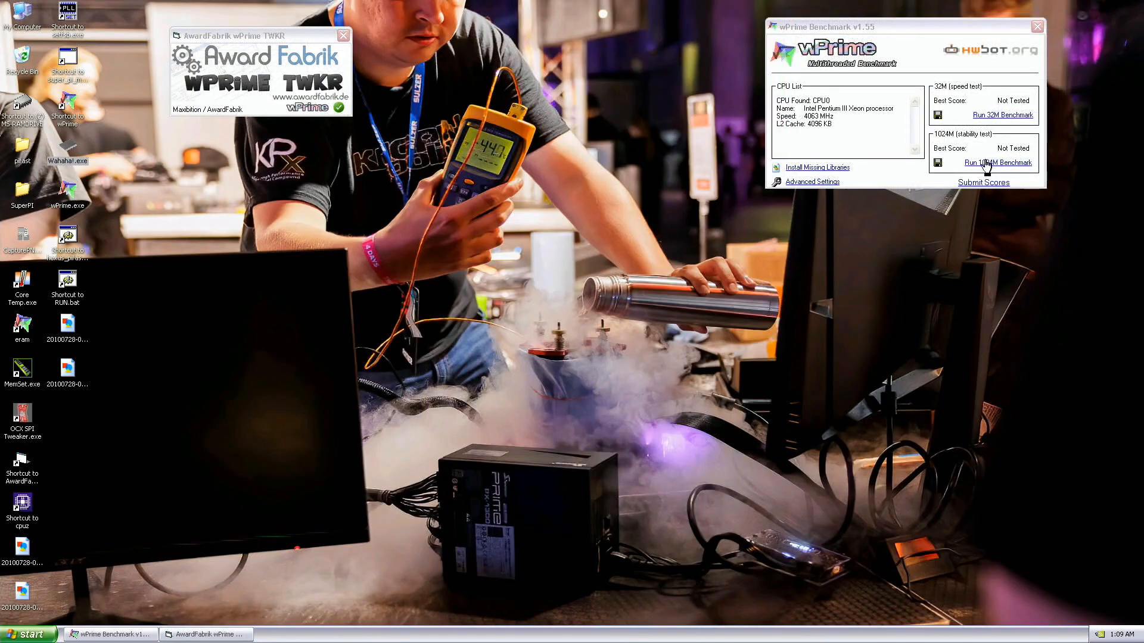
click(998, 163)
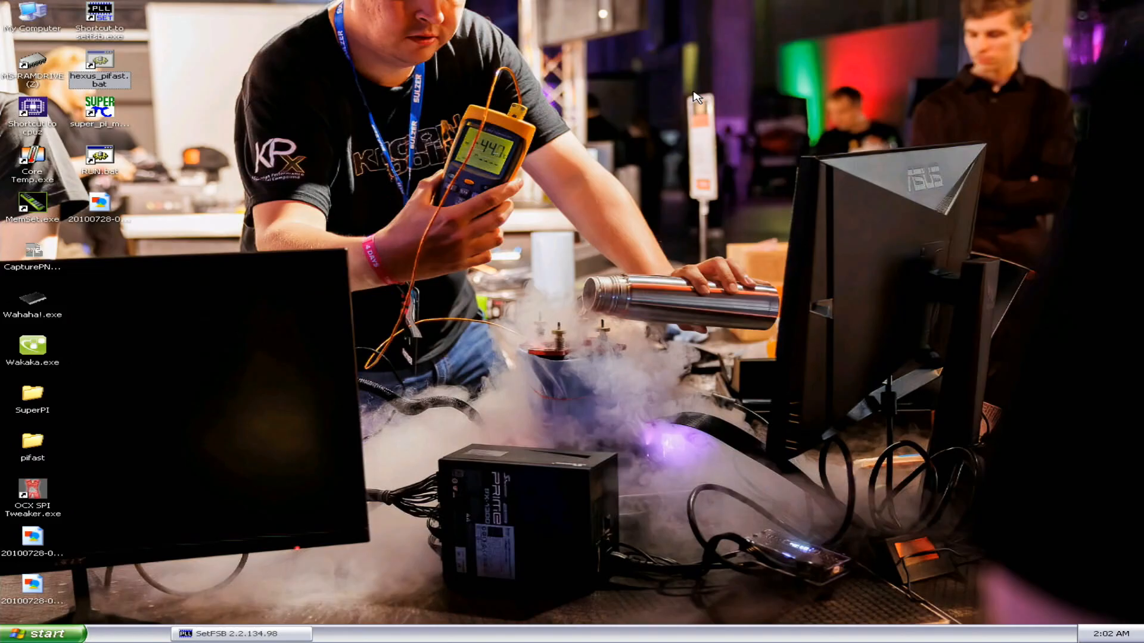
- Run hexus_pifast.bat to compute Pi to 10M places in 23.30 seconds
double_click(100, 63)
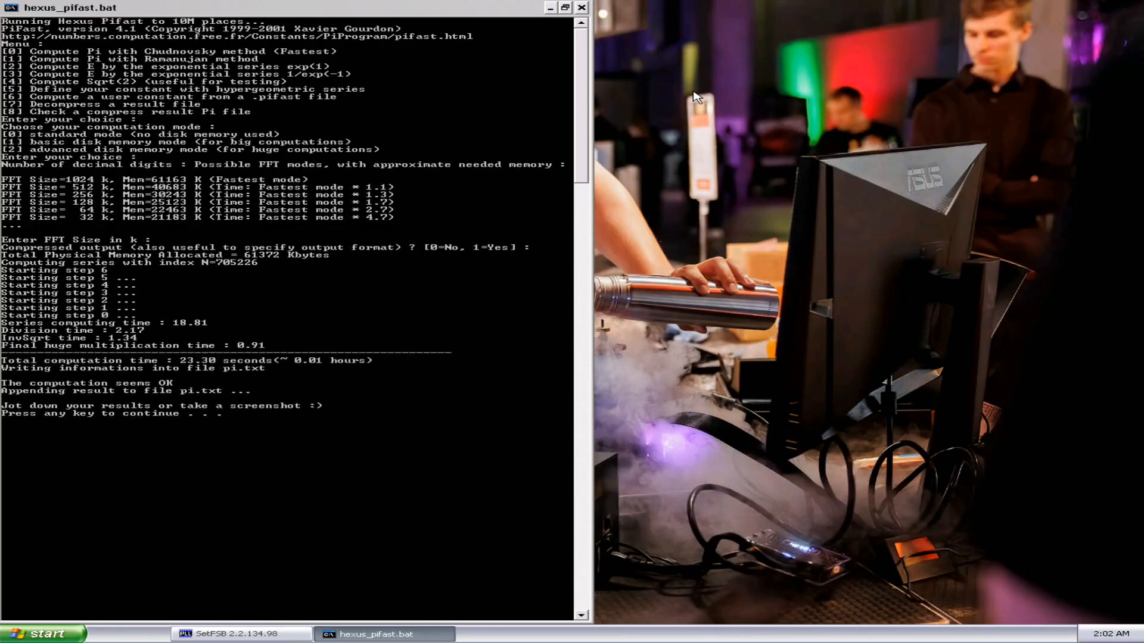
mouse_move(846, 8)
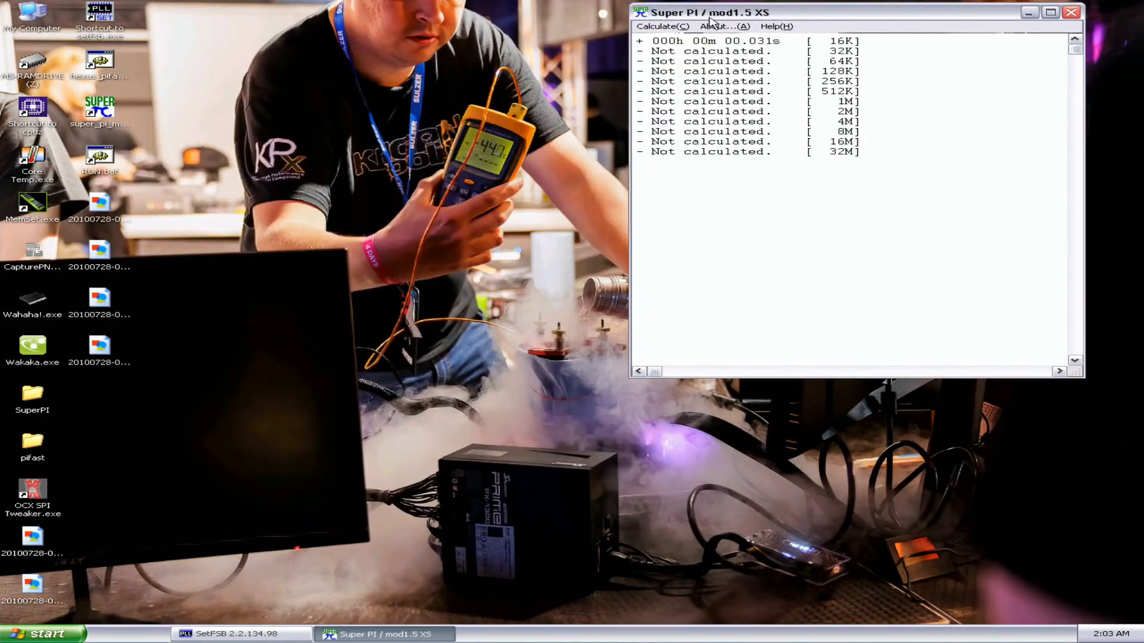
- Run a quick 16K-digit Super PI calculation as a warm-up
click(658, 26)
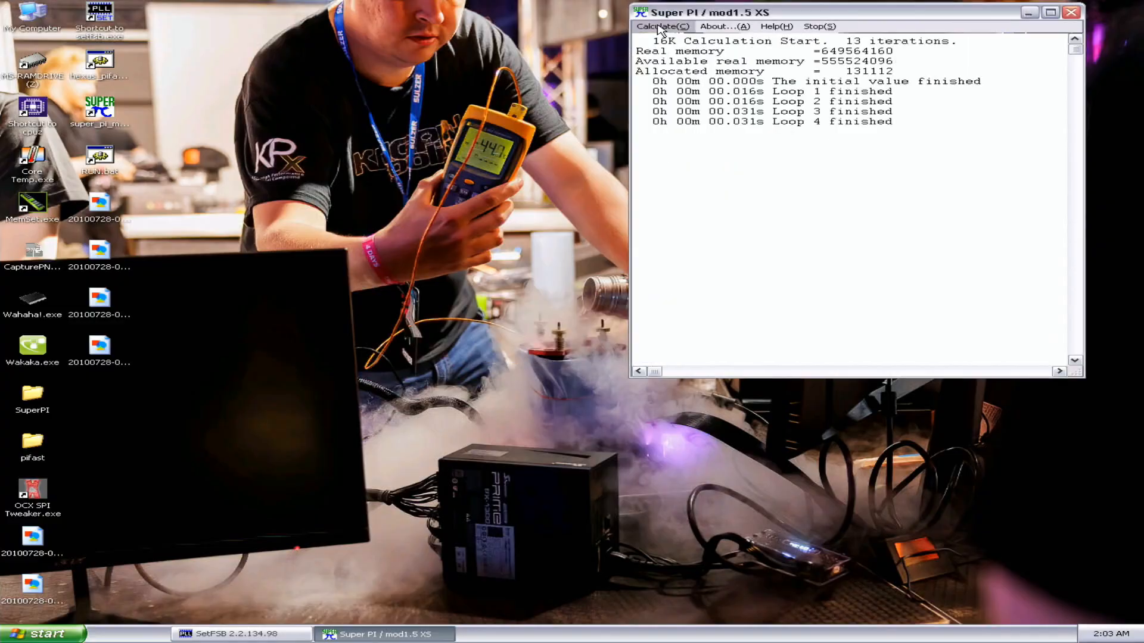
click(659, 26)
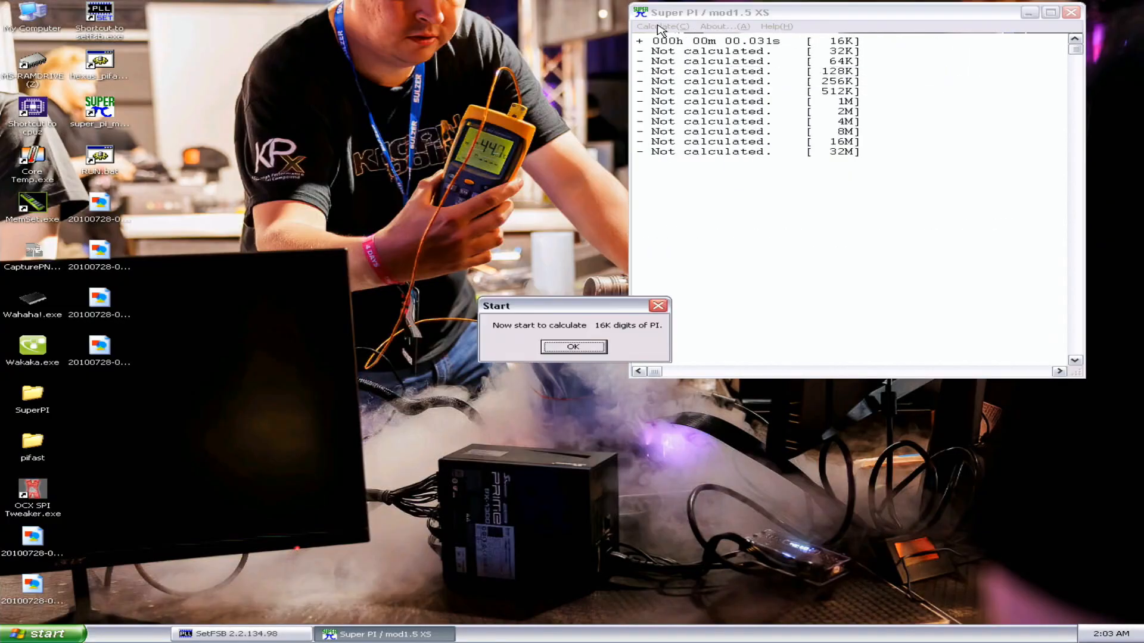
click(573, 347)
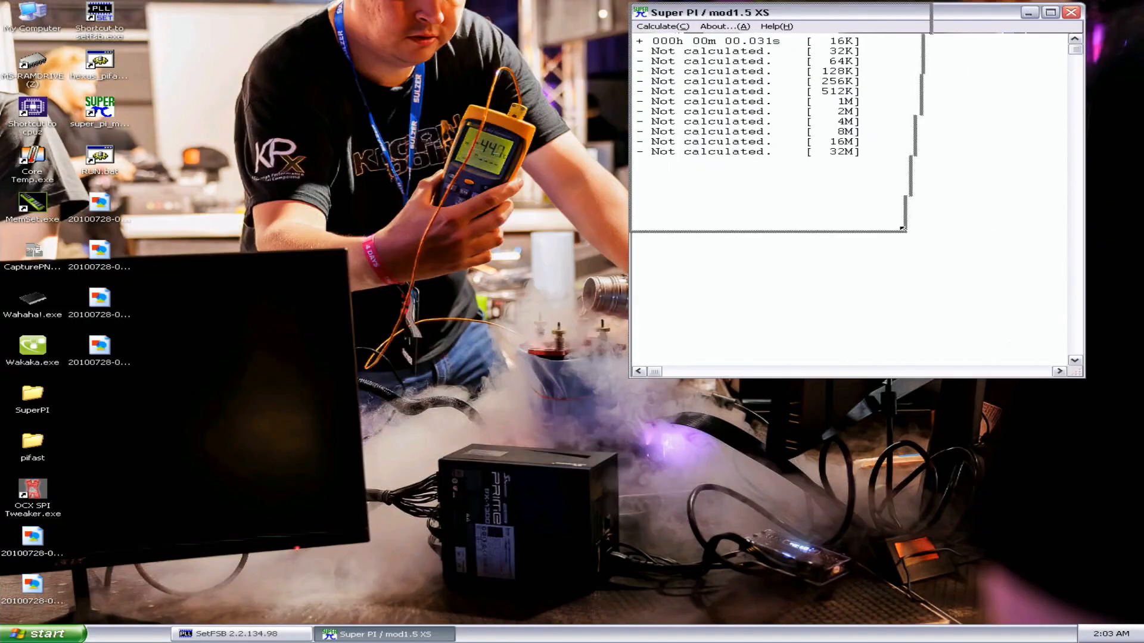
click(660, 26)
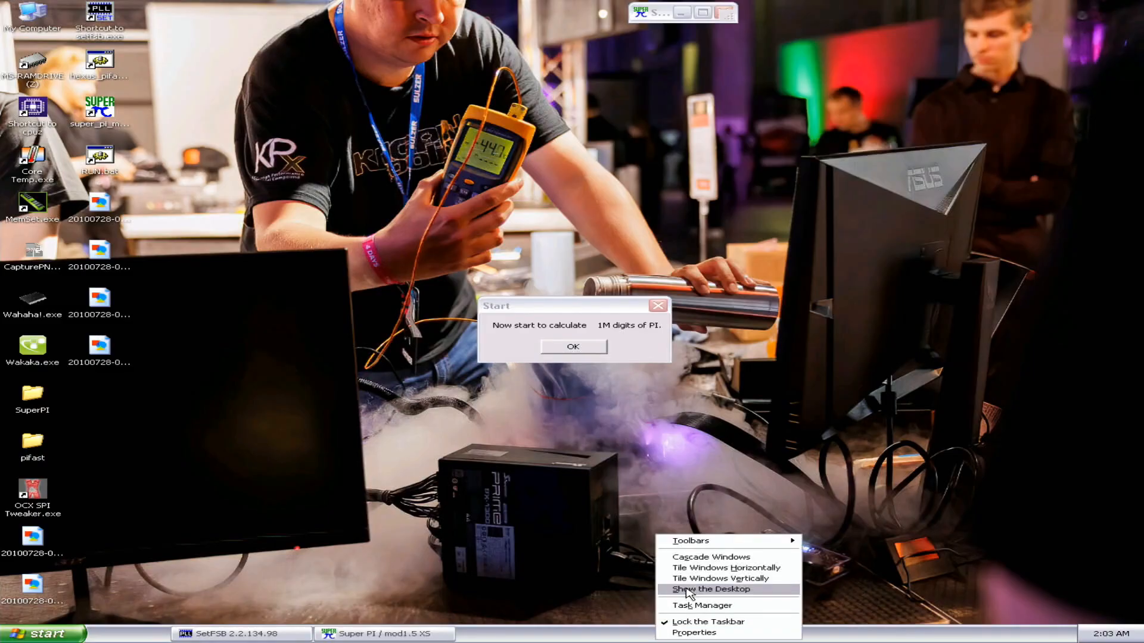
- Raise super_pi_mod.exe priority in Task Manager and run the 1M calculation in about 12.4 seconds
click(701, 605)
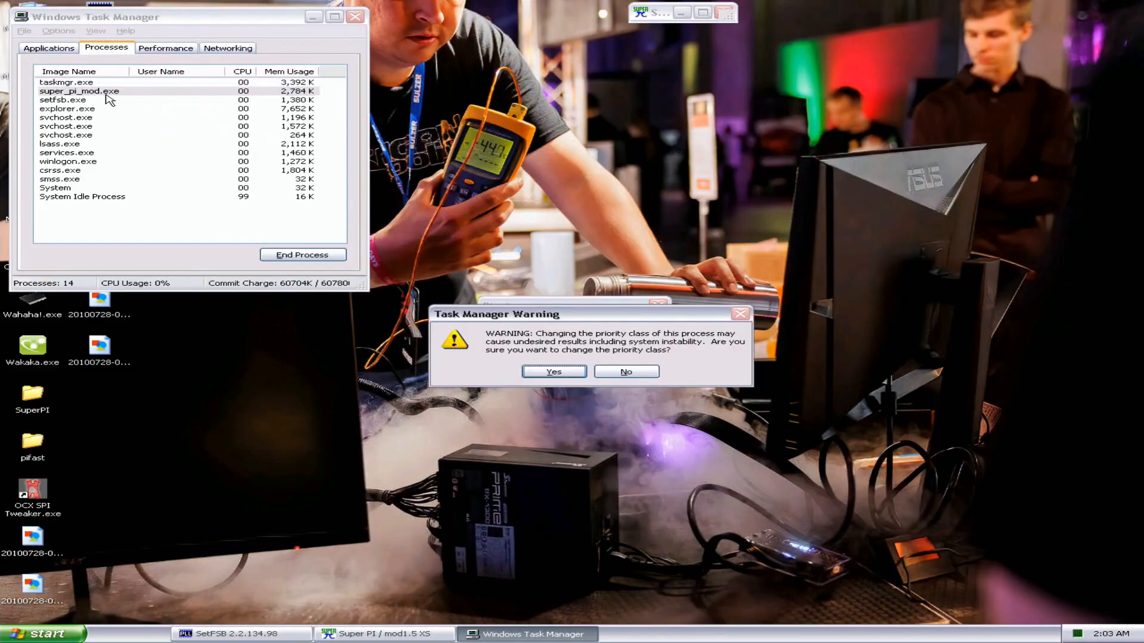
click(553, 372)
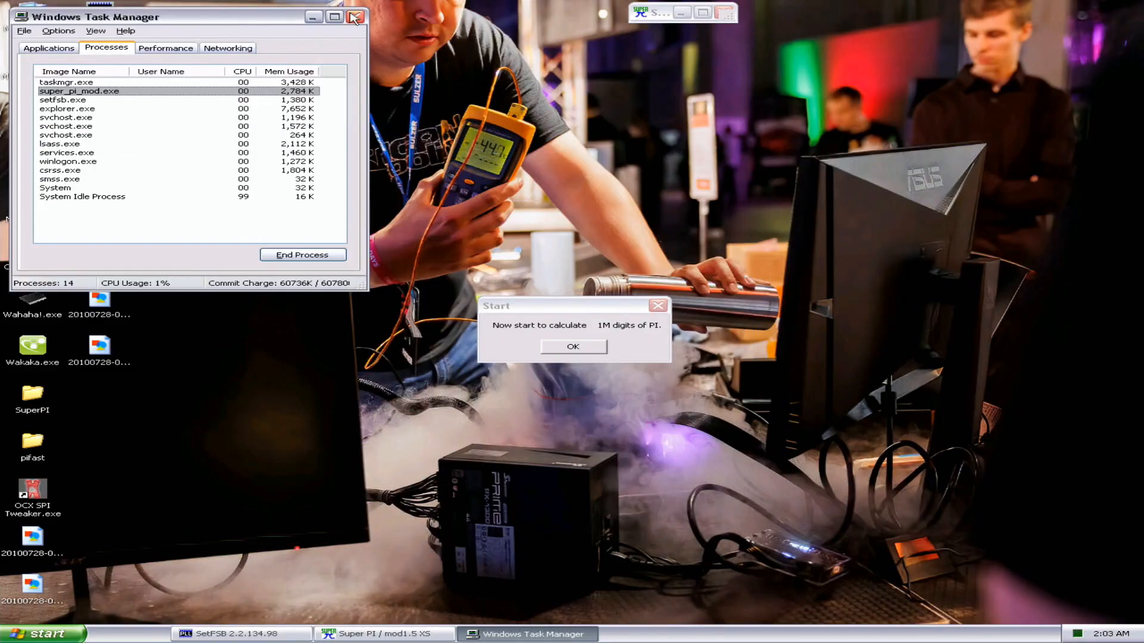
click(355, 16)
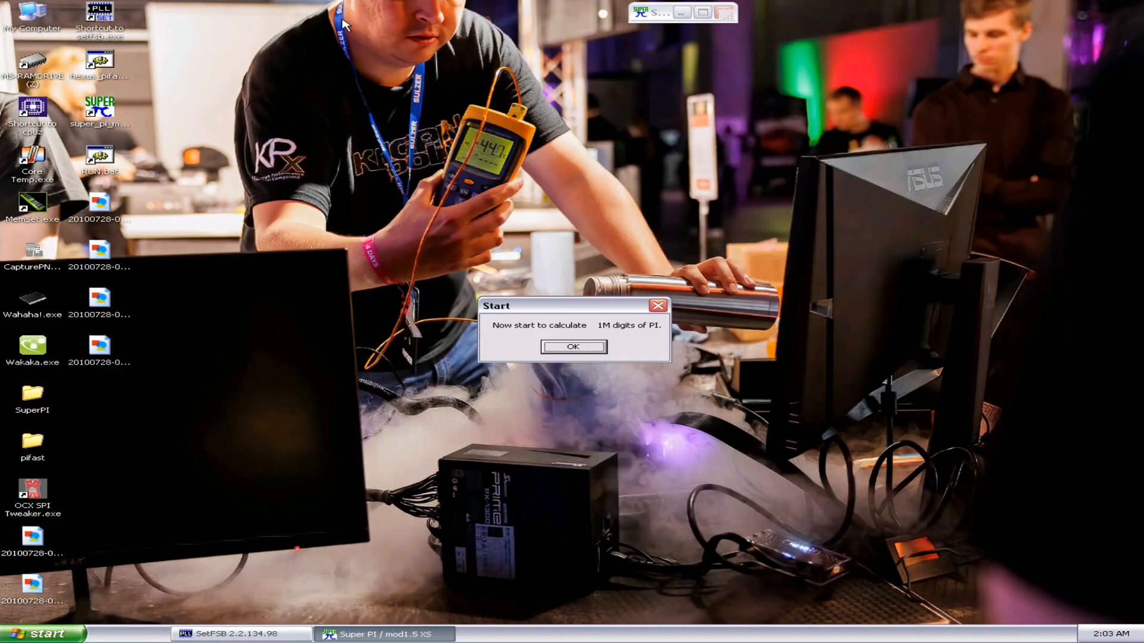
click(573, 347)
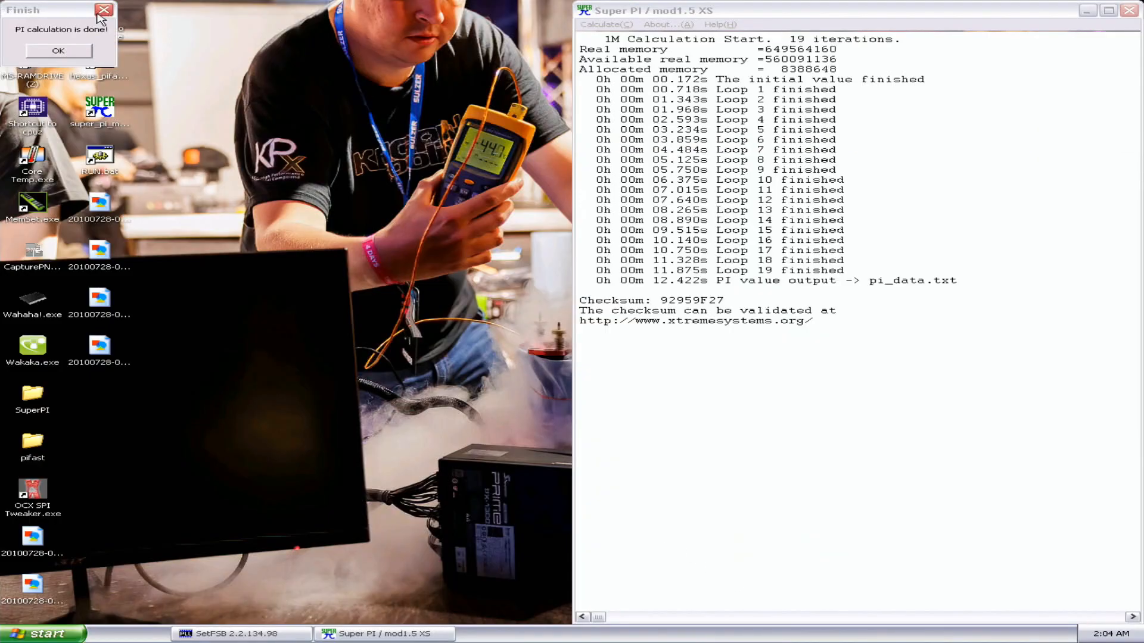
- Run the Super PI 32M-digit calculation, finishing in 10m 55.266s at about 4065 MHz
double_click(31, 108)
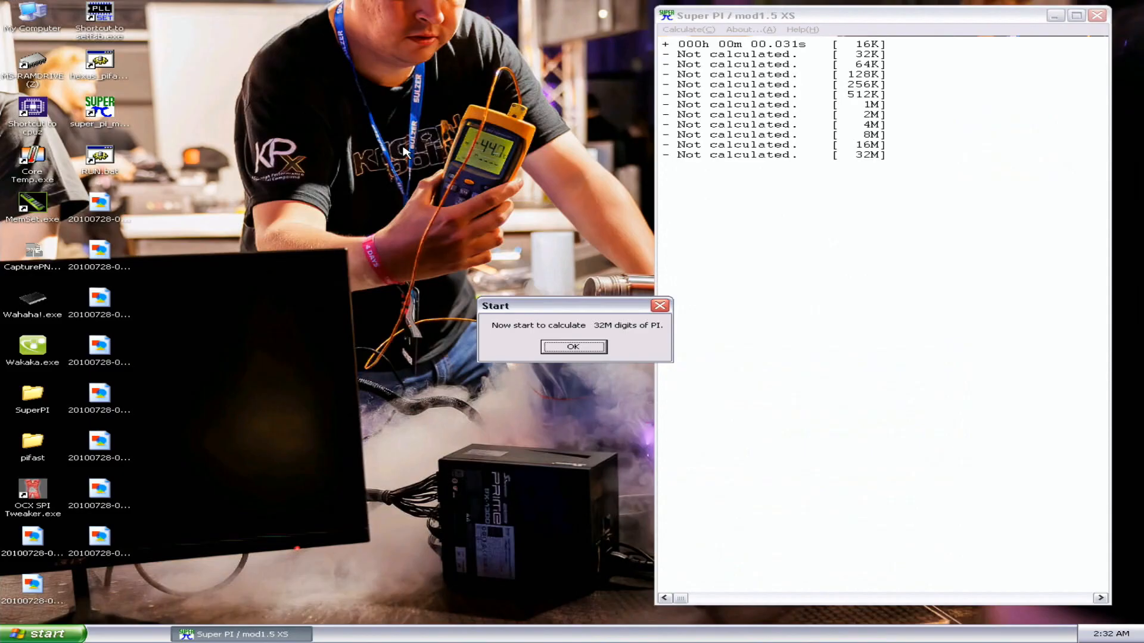
click(573, 347)
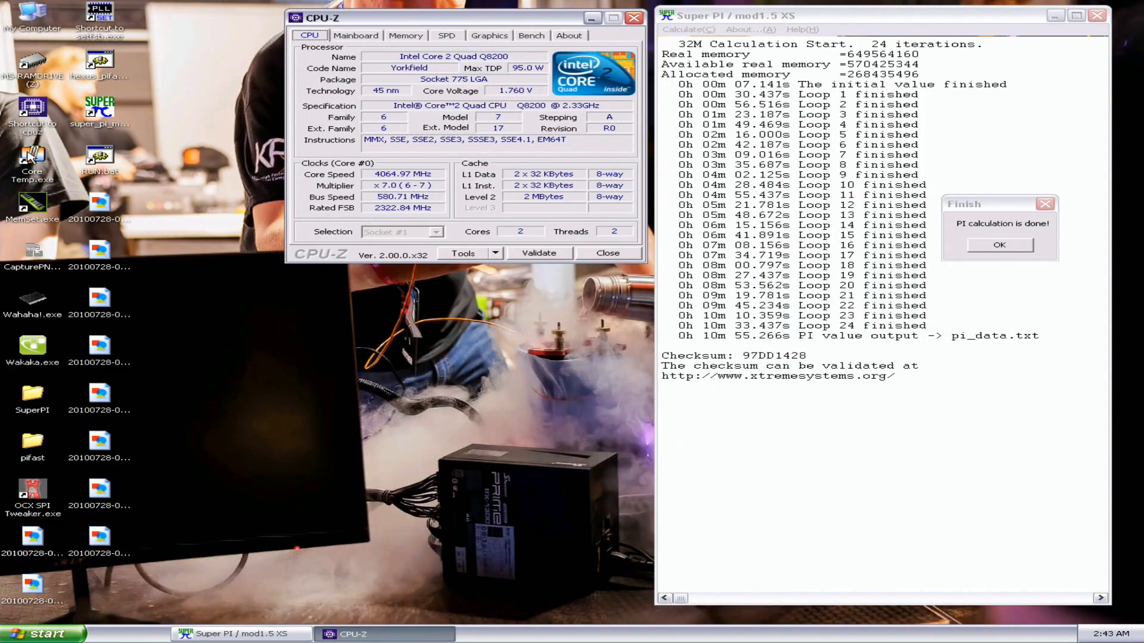
click(539, 253)
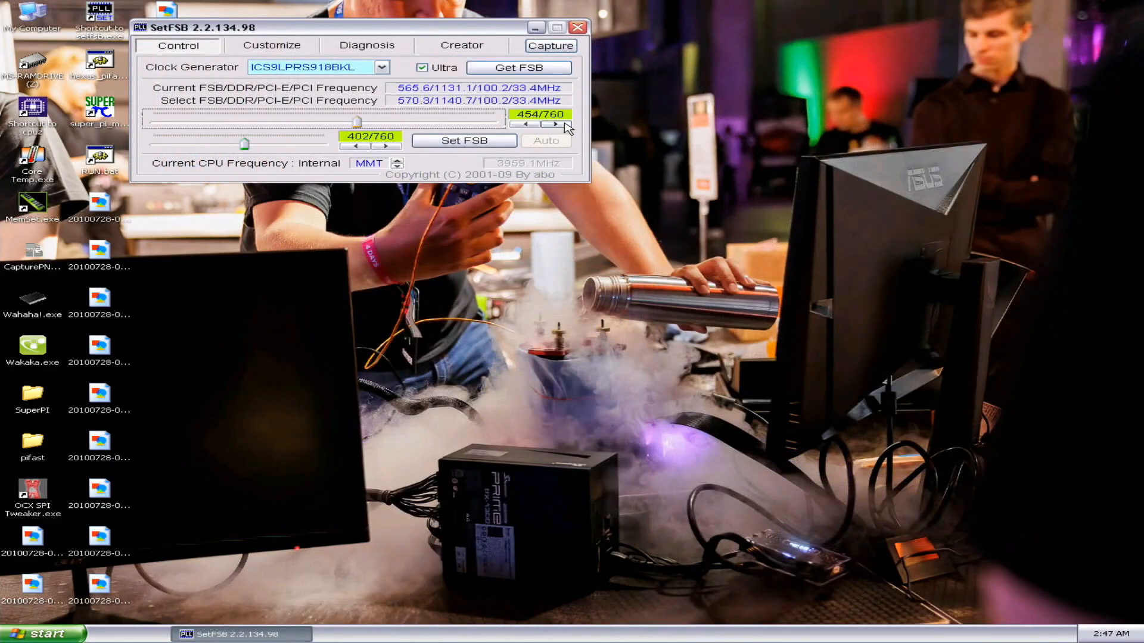
- Step the FSB up to 587.0 MHz so the CPU reads about 4109 MHz
click(554, 124)
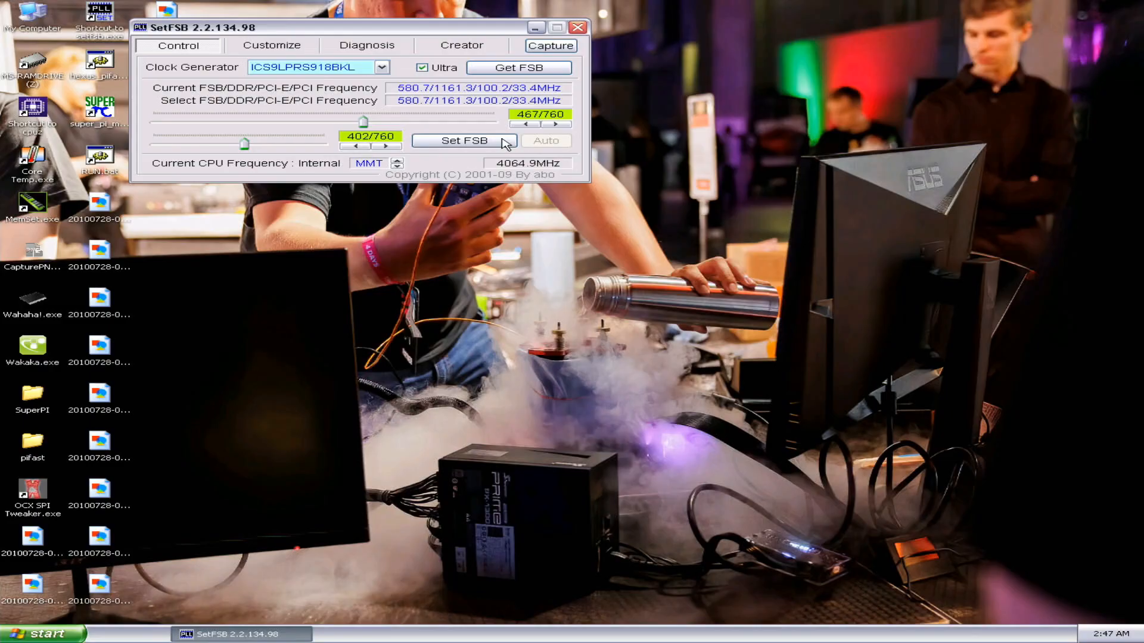
click(557, 123)
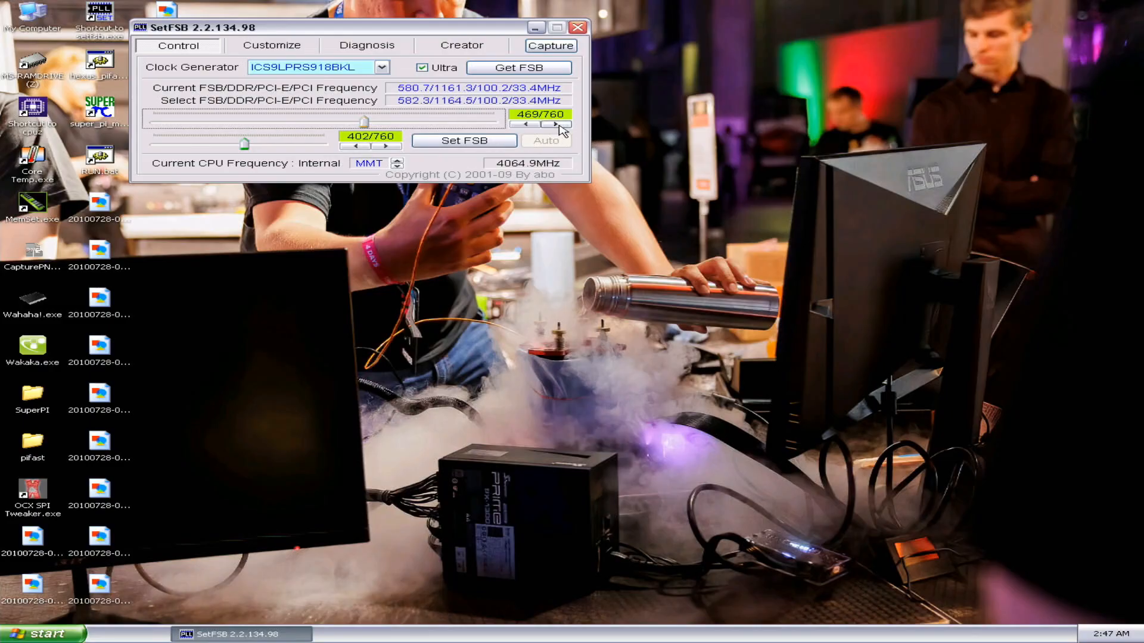
click(558, 125)
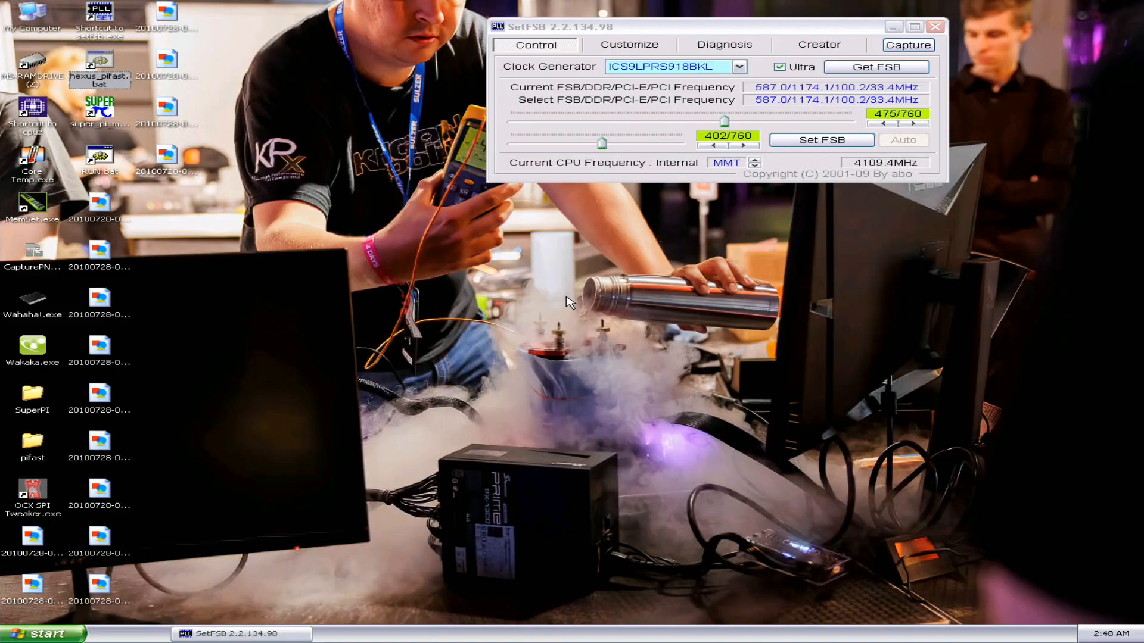
- Run the PiFast 10M benchmark at about 4109 MHz with CPU-Z kept visible
double_click(100, 69)
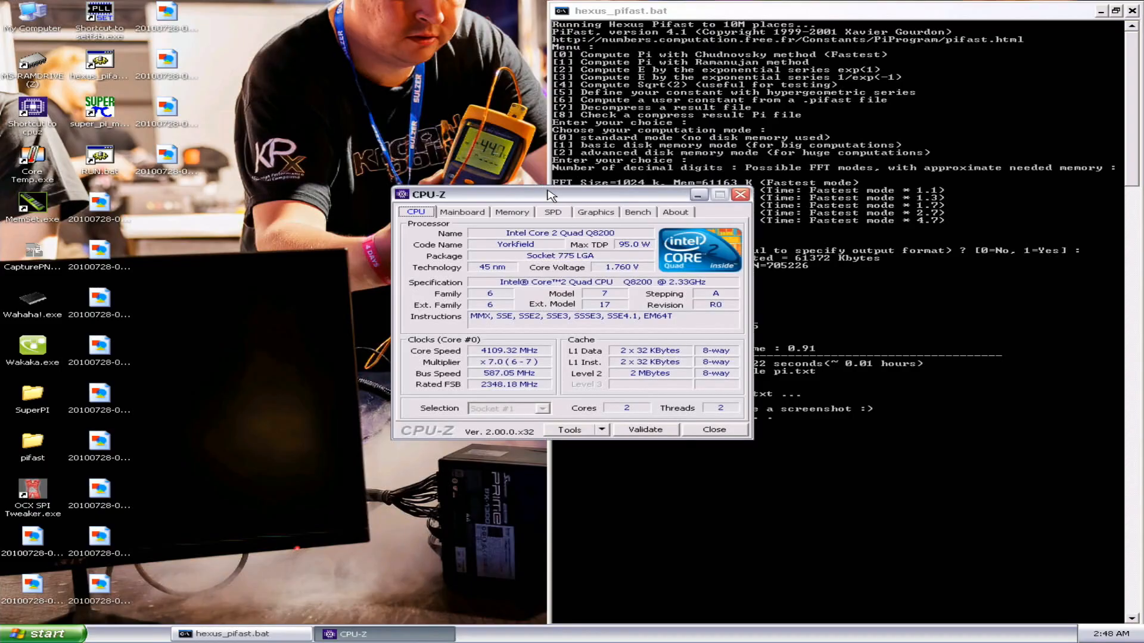
drag(547, 194, 329, 11)
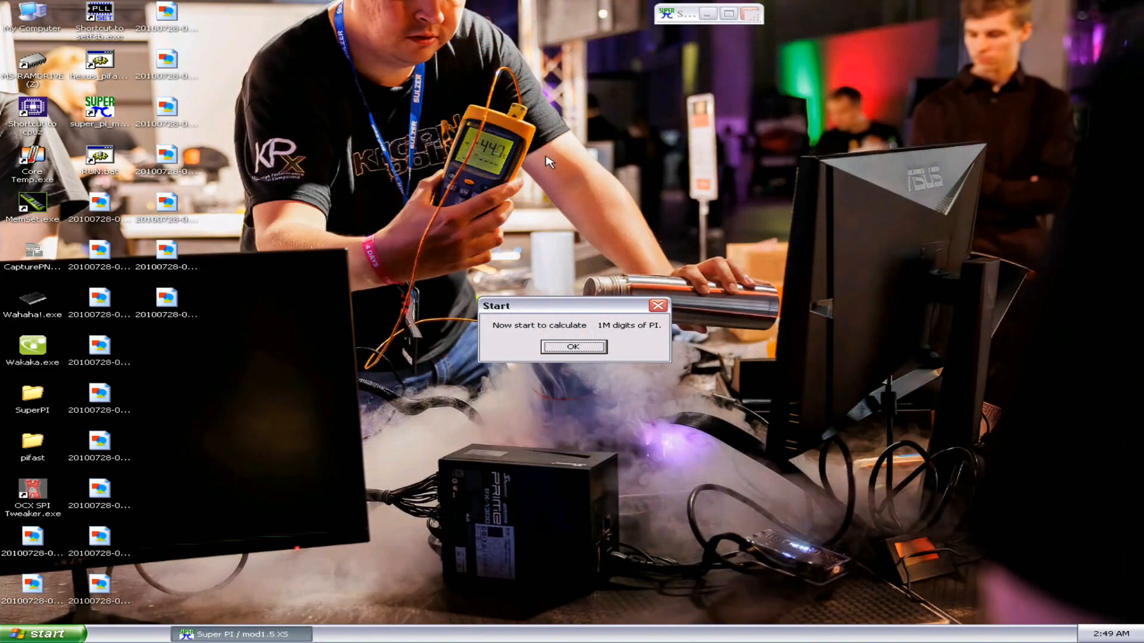
- Run the Super PI 1M calculation again, returning to CPU-Z reading about 4026 MHz
click(573, 347)
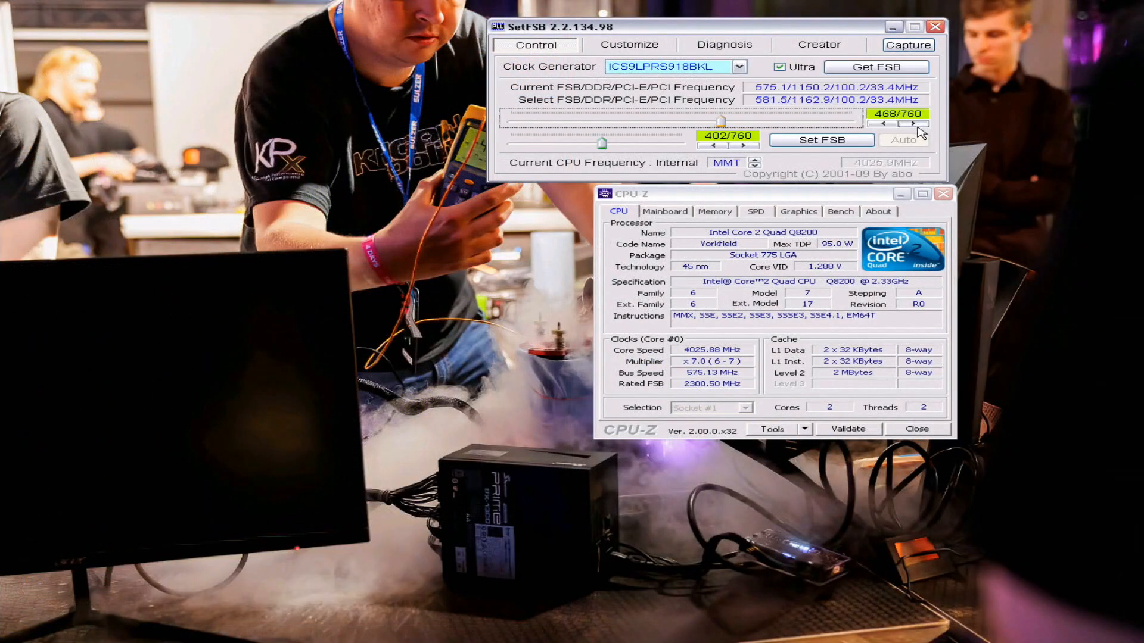
- Step the FSB up to about 585 MHz so CPU-Z reads roughly 4098 MHz
click(912, 123)
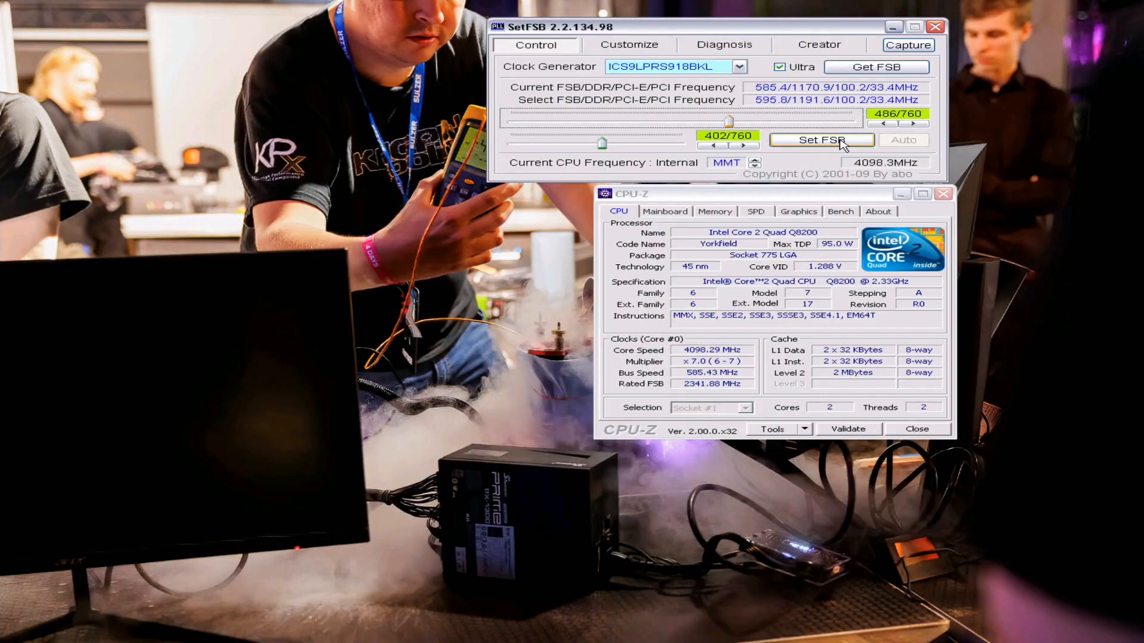
click(821, 140)
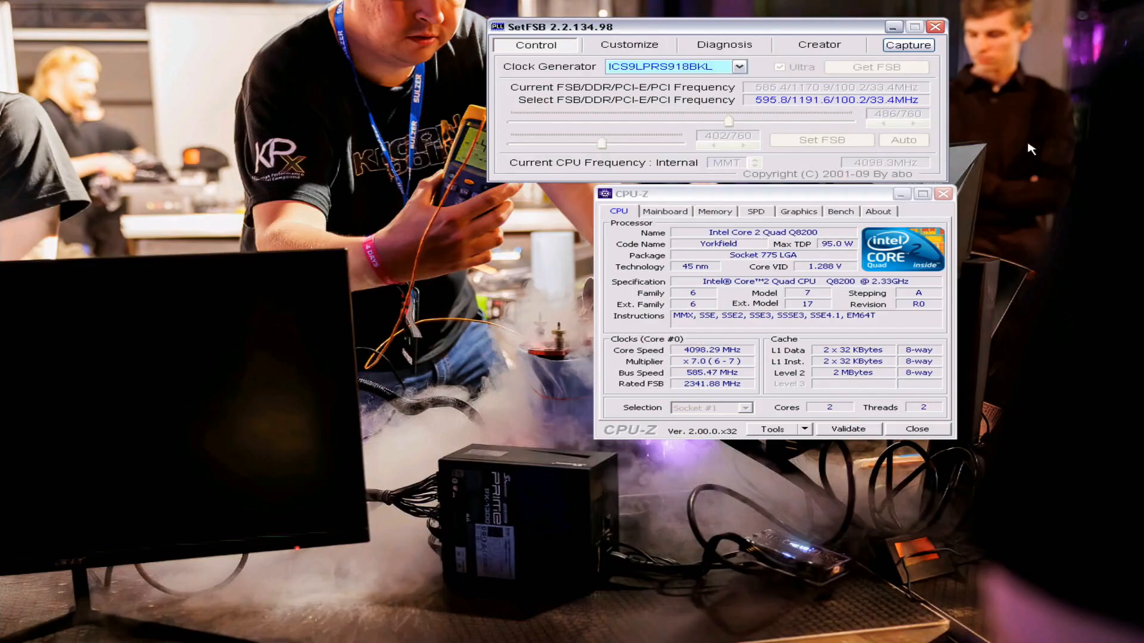